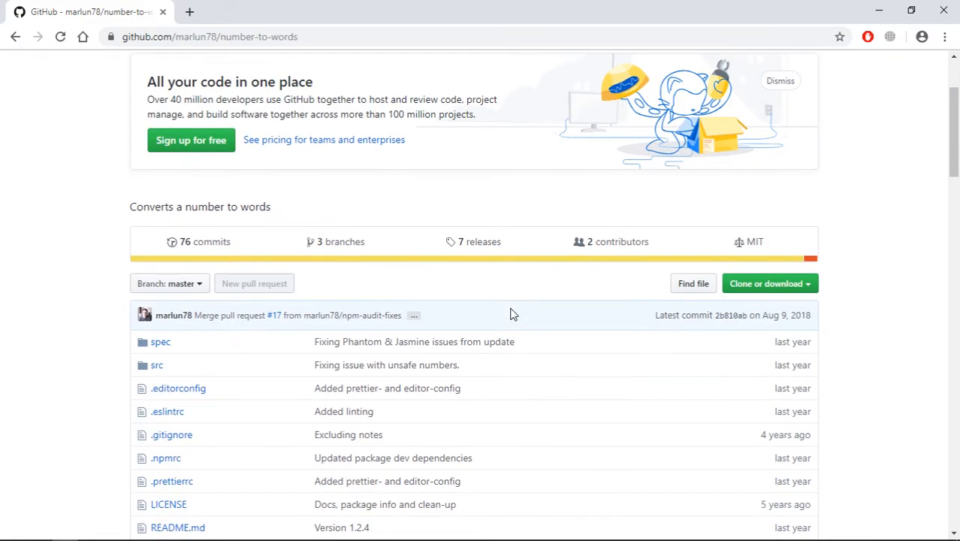
# Step: View the raw minified code of numberToWords.min.js in the GitHub repository
pyautogui.scroll(-3)
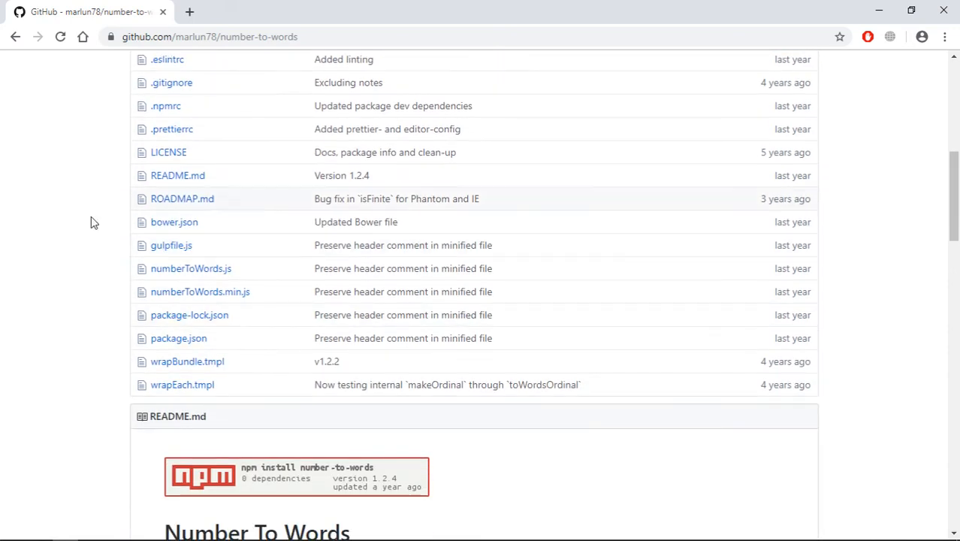
pyautogui.moveTo(156, 235)
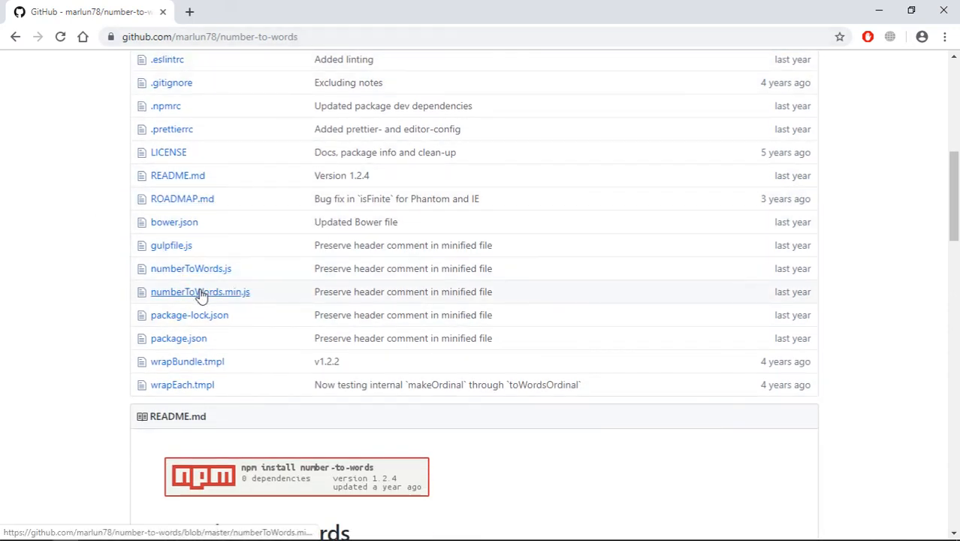
pyautogui.moveTo(195, 298)
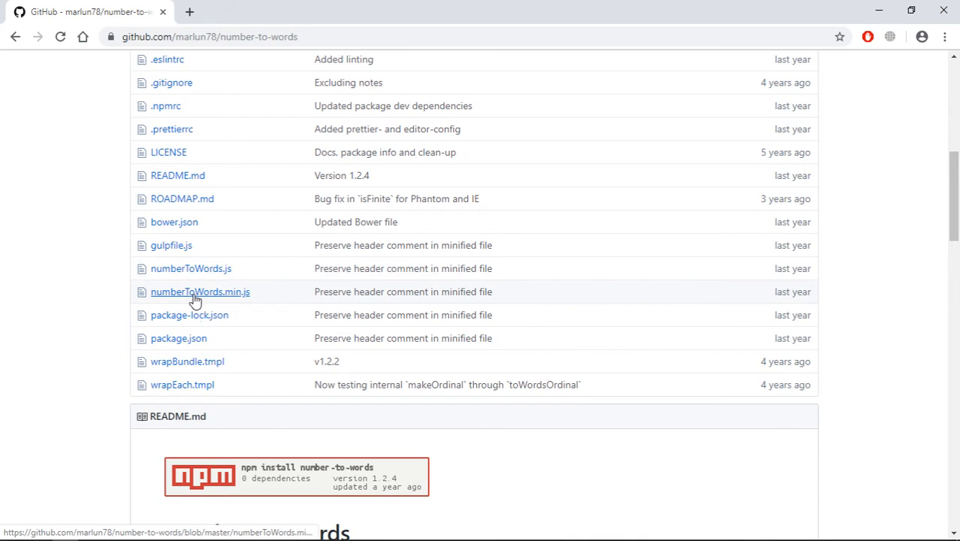
pyautogui.click(200, 292)
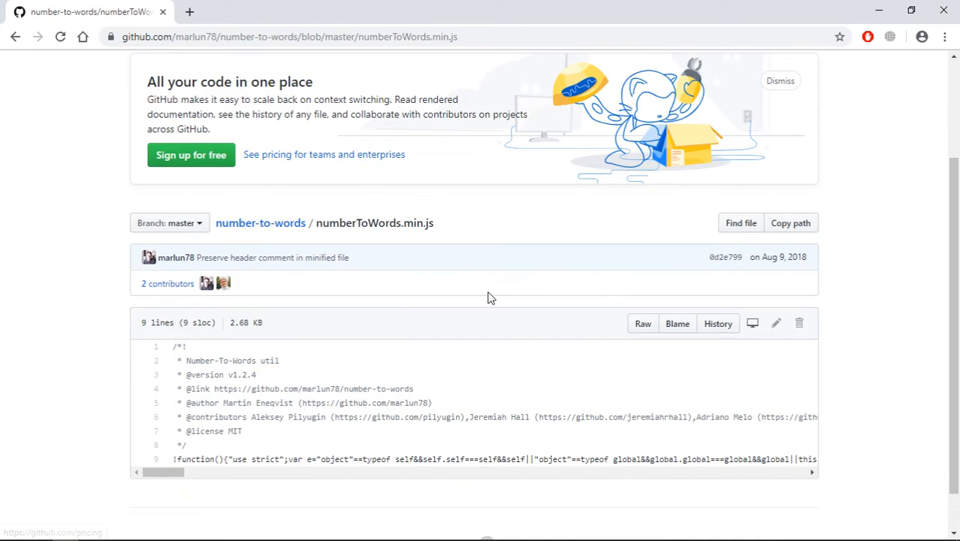
pyautogui.click(643, 323)
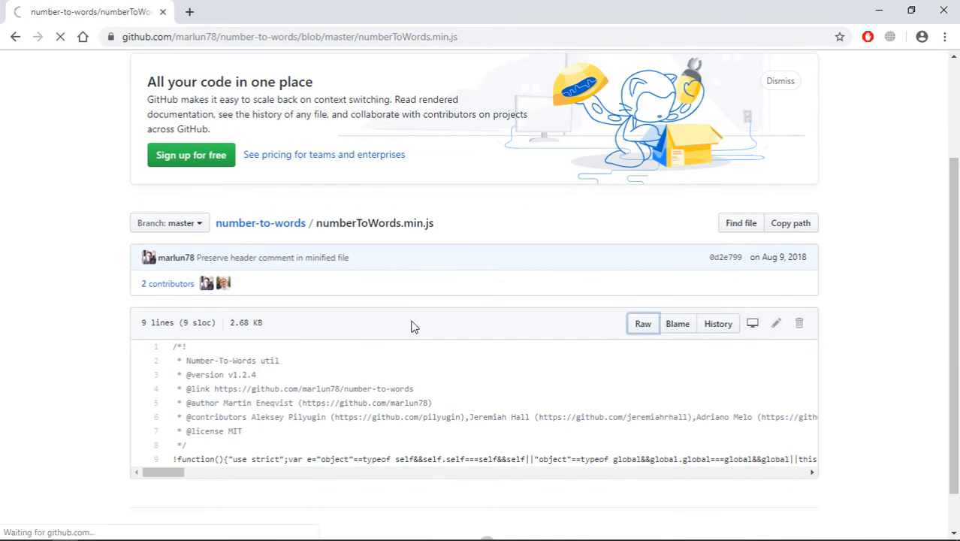
pyautogui.click(643, 323)
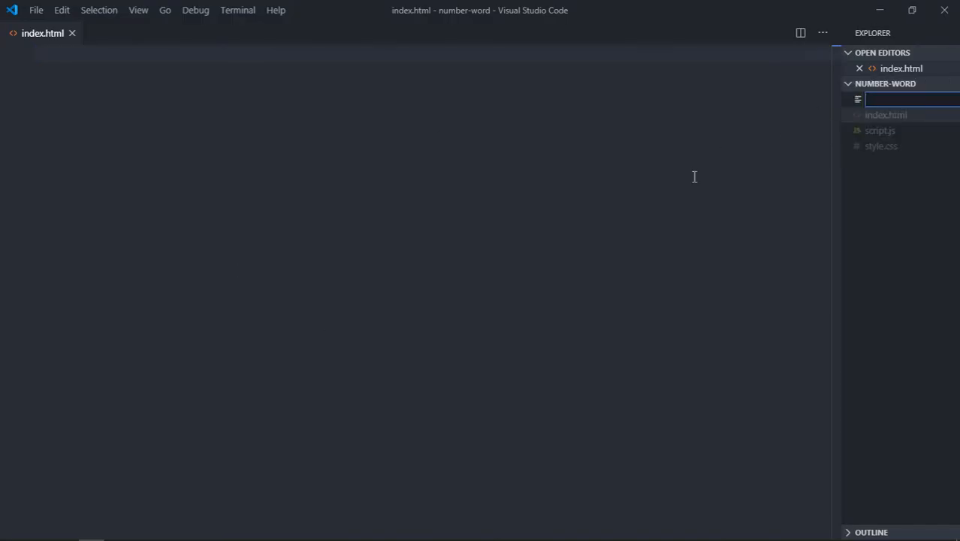
# Step: Create numberToWords.js holding the library's minified code, then return to index.html
pyautogui.write('number')
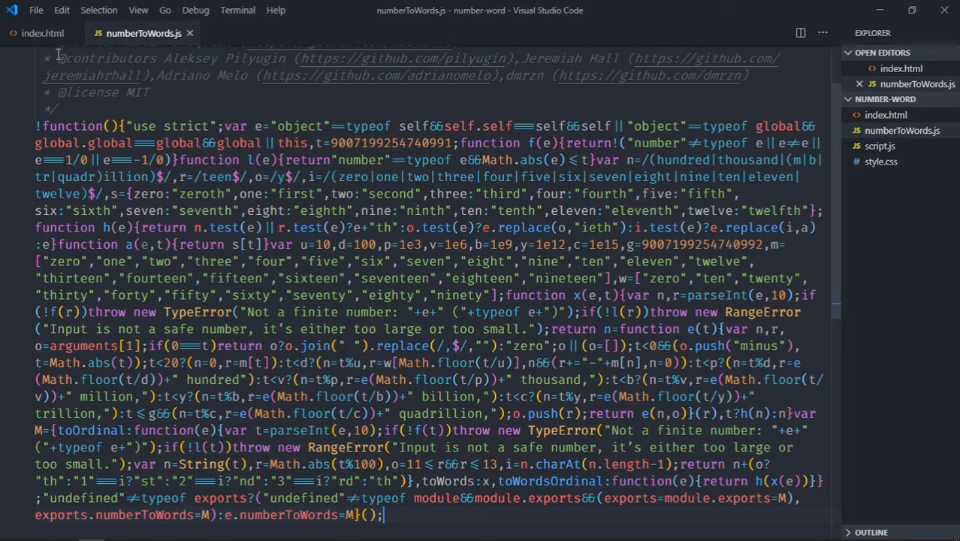
pyautogui.click(42, 33)
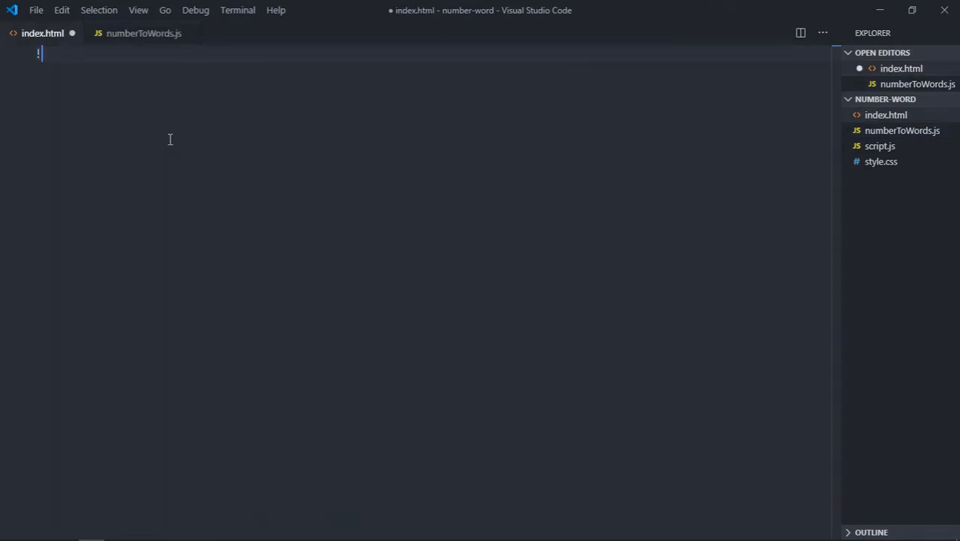
# Step: Insert the HTML boilerplate with a stylesheet link to style.css
pyautogui.press('Tab')
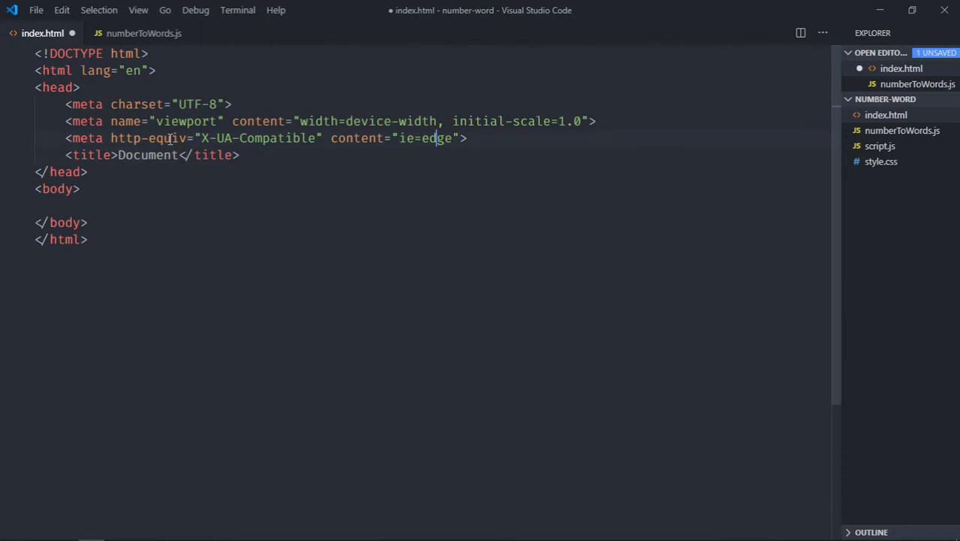
pyautogui.write('kl')
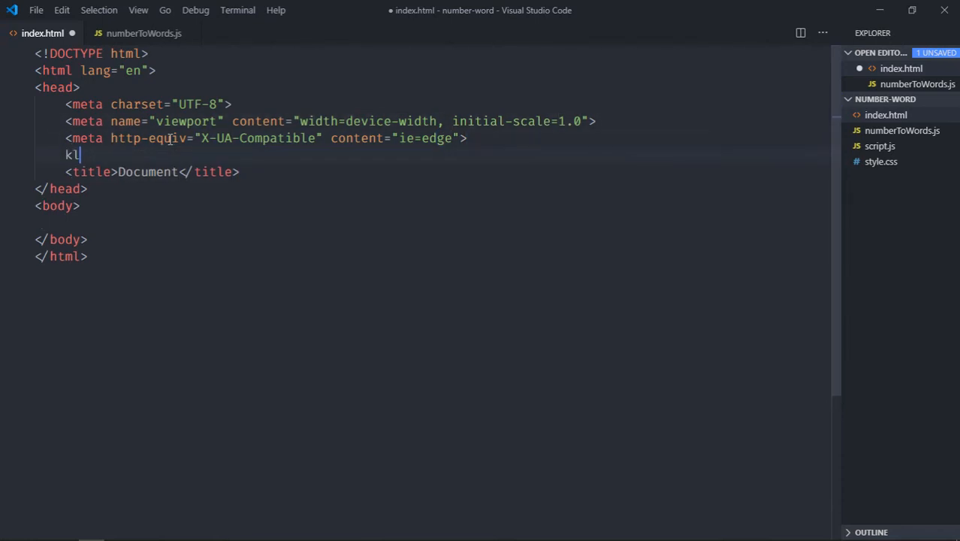
pyautogui.write('link')
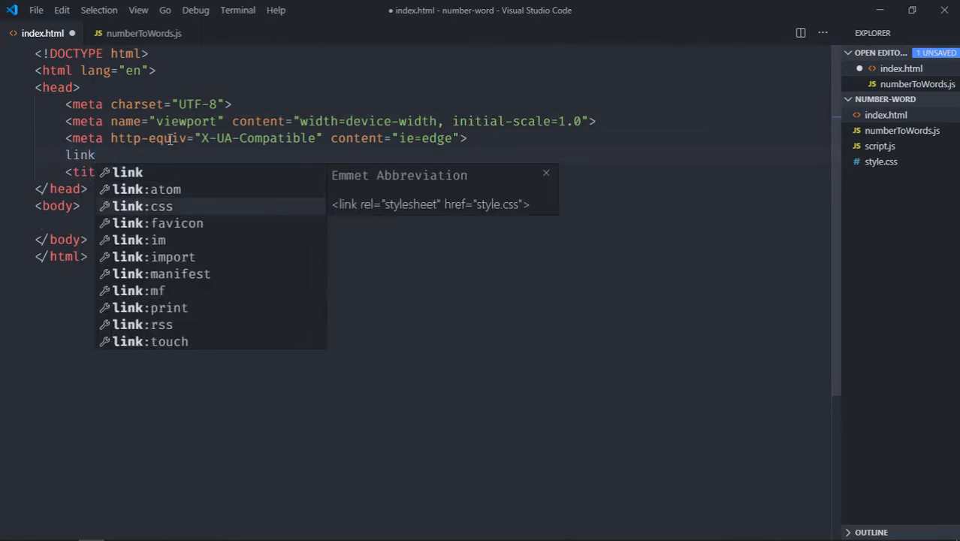
pyautogui.press('Tab')
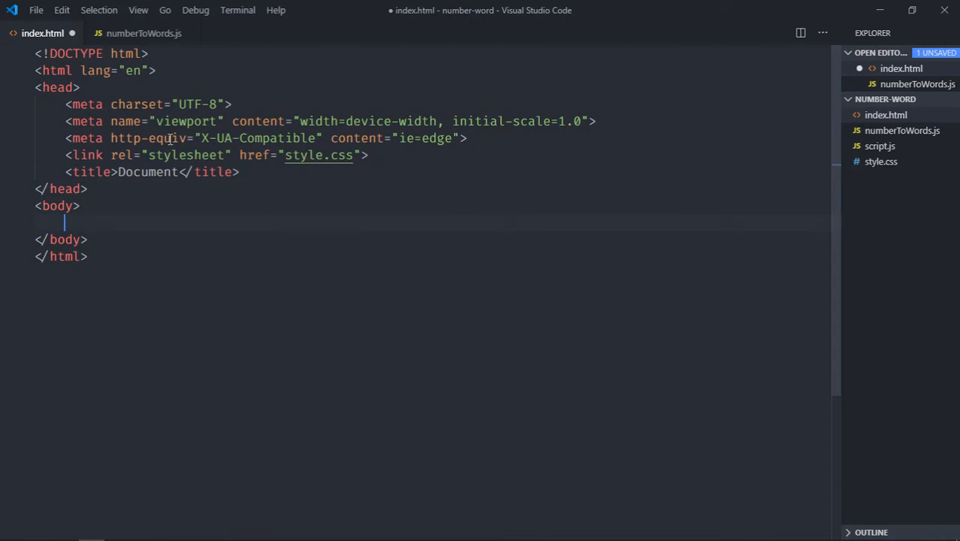
# Step: Add script tags loading numberToWords.js and script.js in the body
pyautogui.write('script></script>')
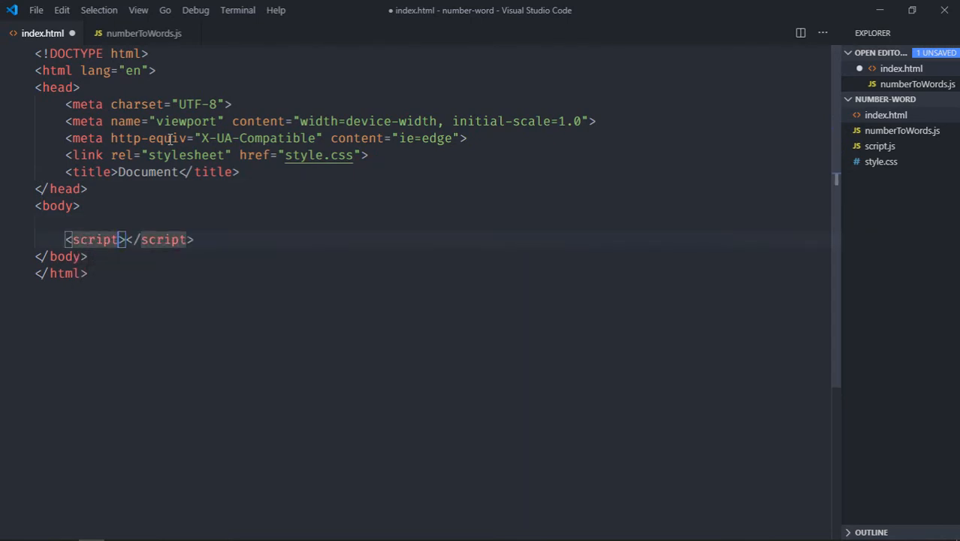
pyautogui.write('src=""')
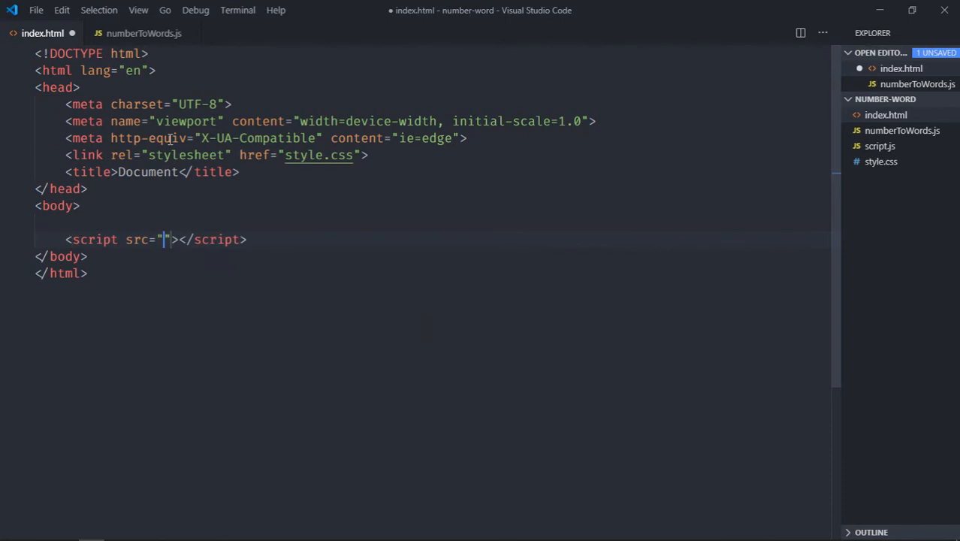
pyautogui.write('script.js')
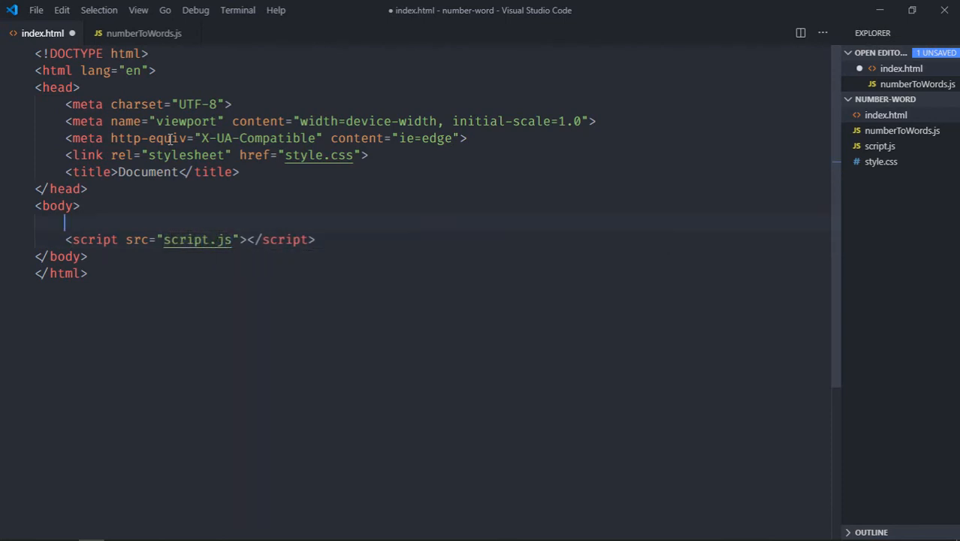
pyautogui.write('script src=""></script>')
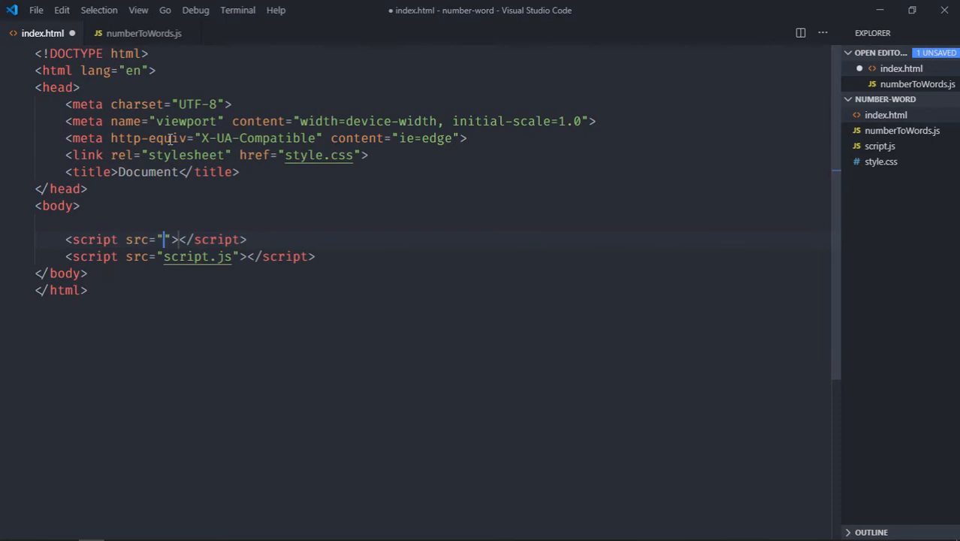
pyautogui.write('numberToWords.js')
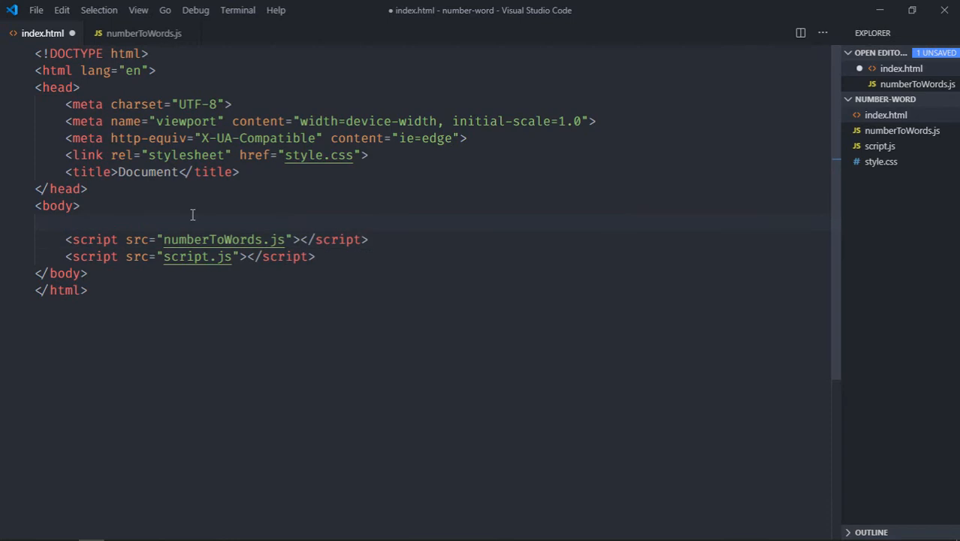
# Step: Add a div.container holding an inner div with a text input and a Convert button
pyautogui.write('d')
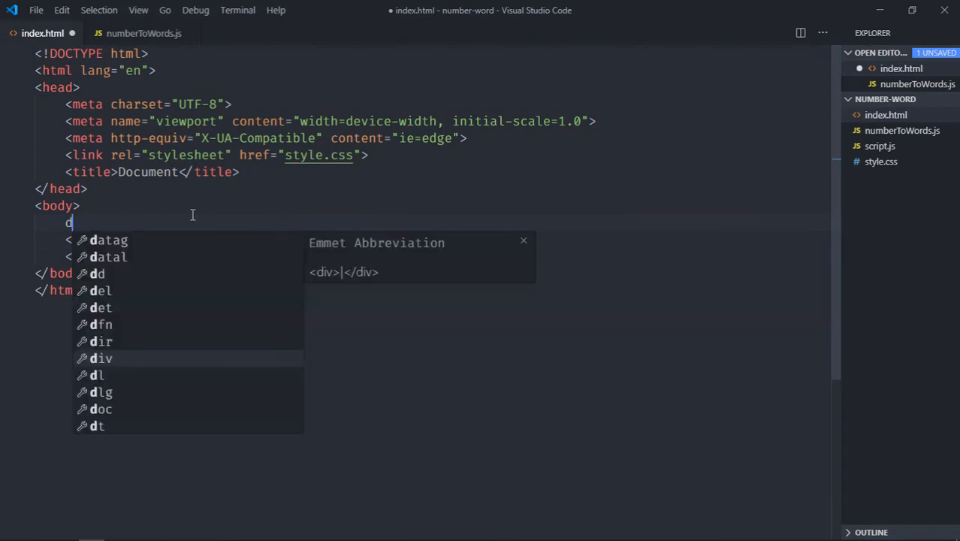
pyautogui.press('Tab')
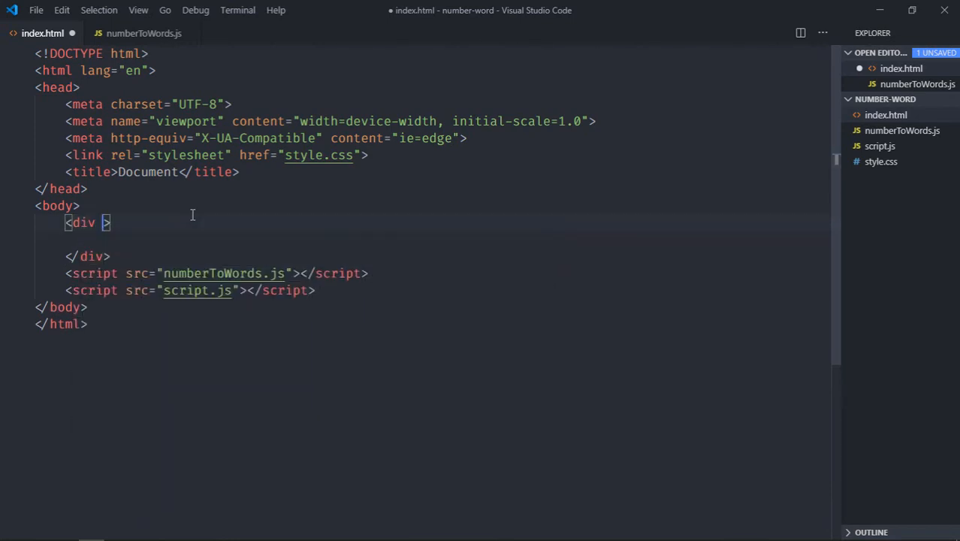
pyautogui.write('class="container')
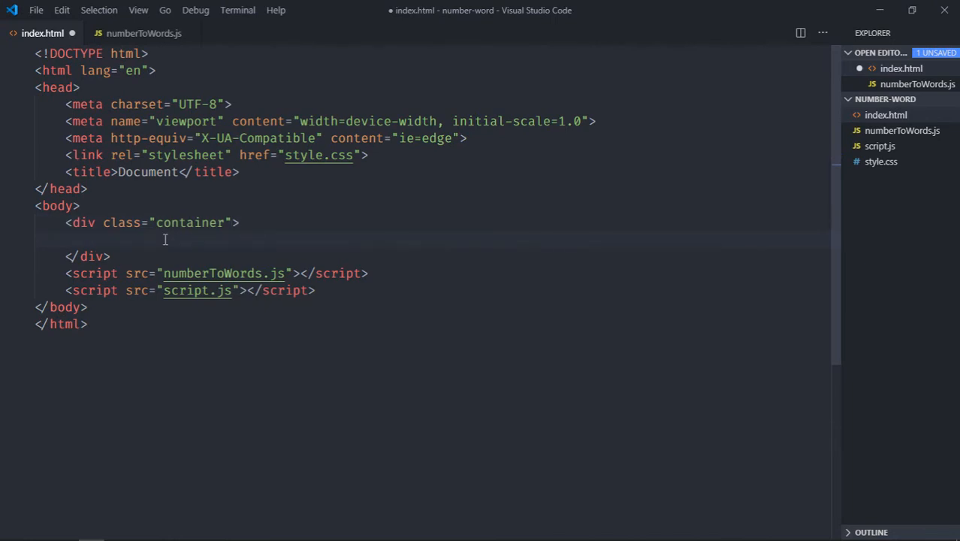
pyautogui.write('<div>')
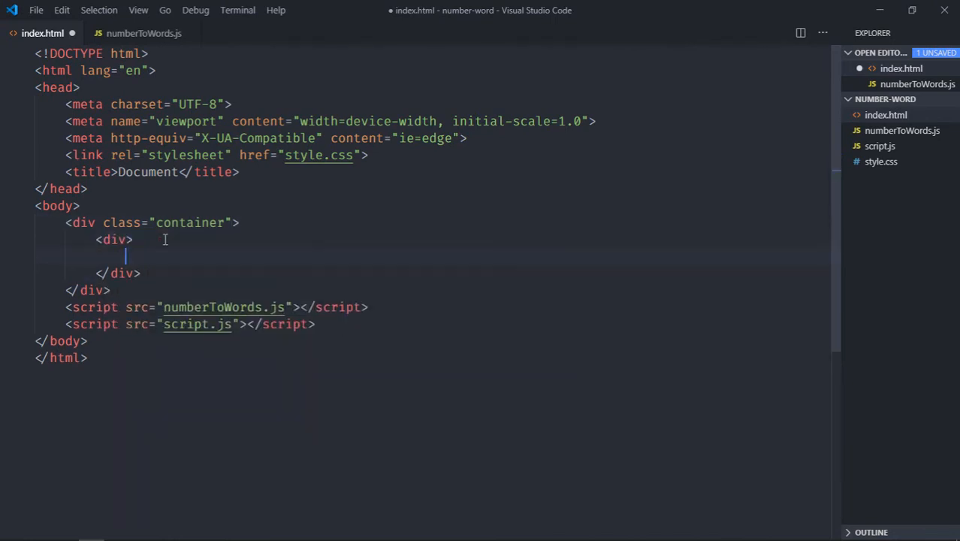
pyautogui.write('<input type="text">')
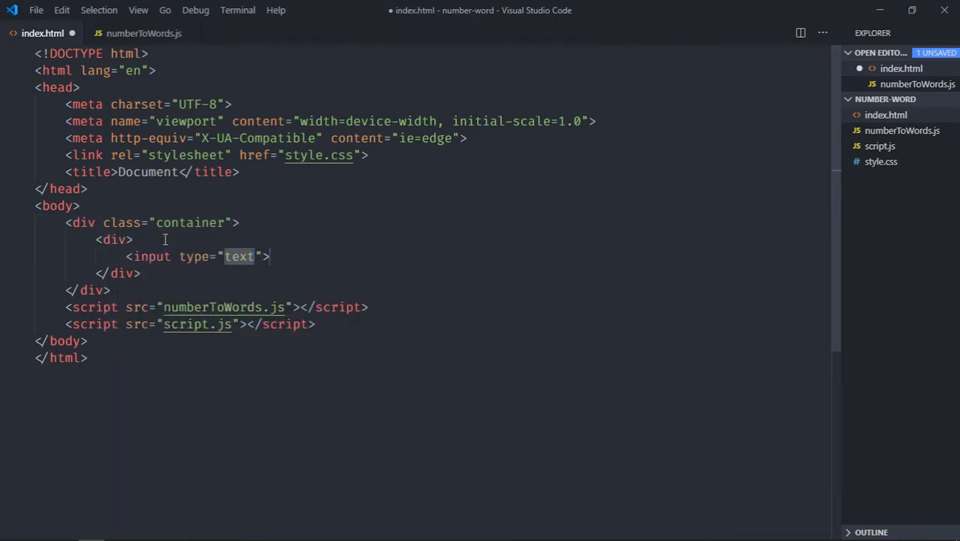
pyautogui.write('button>Convert</button>')
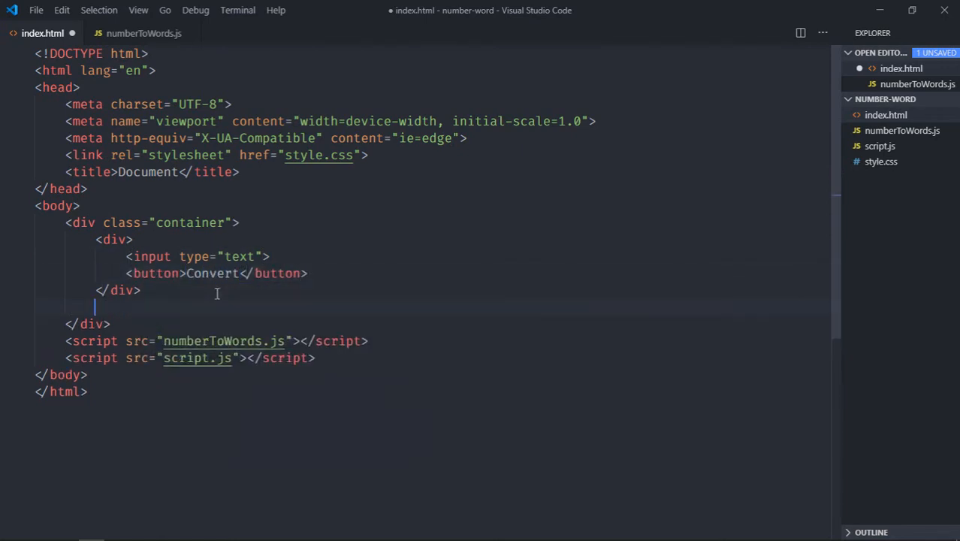
# Step: Add an h1 heading reading Output below the input row
pyautogui.write('h1')
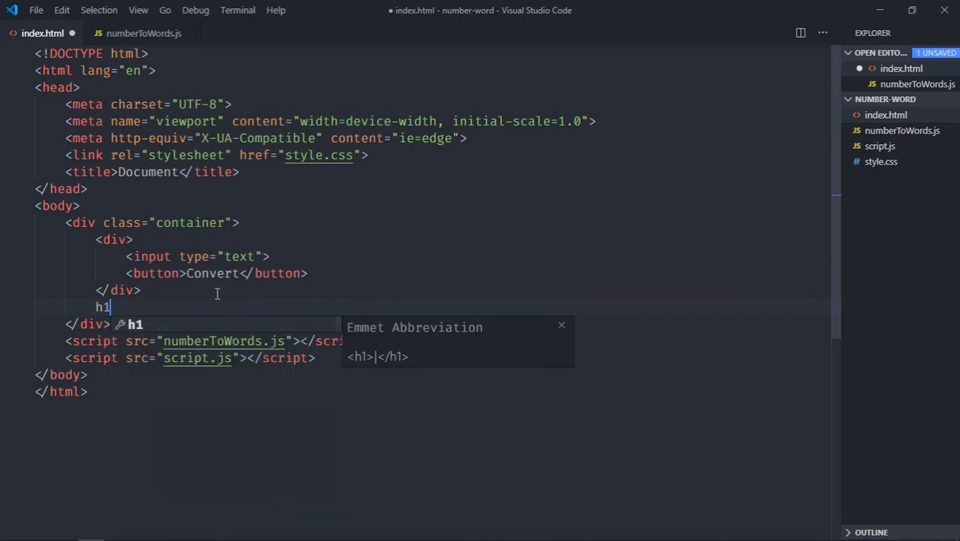
pyautogui.write('Ou</h1>')
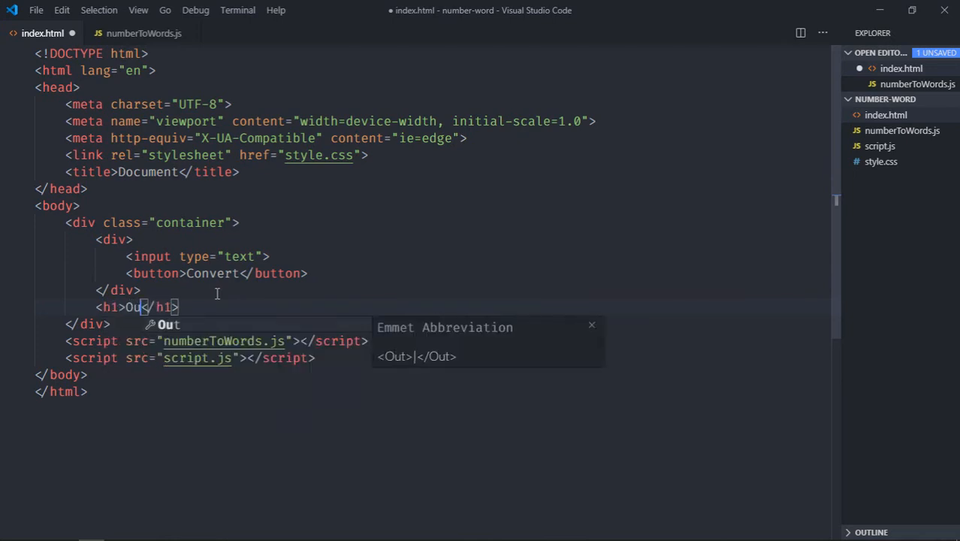
pyautogui.write('tput')
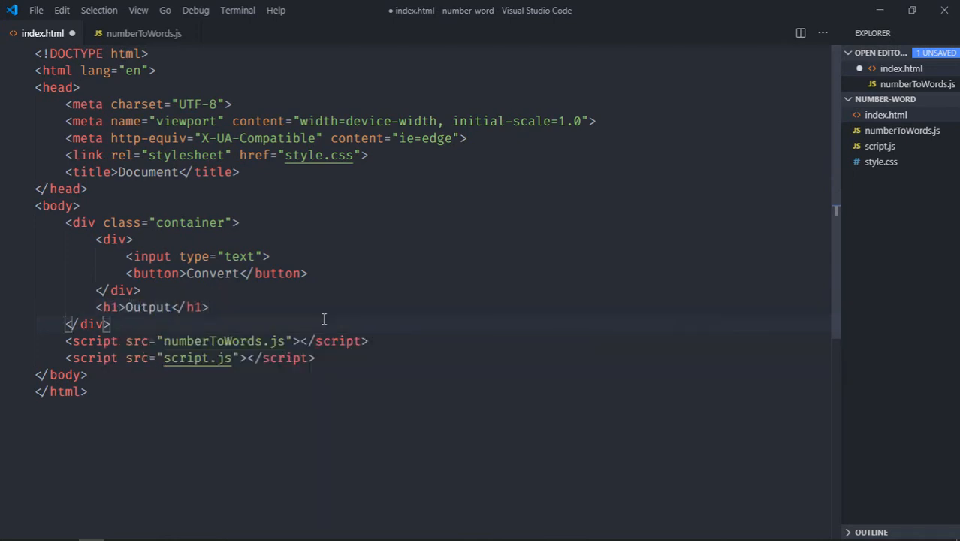
# Step: Style .container in style.css as display flex, column direction, items centered
pyautogui.click(880, 177)
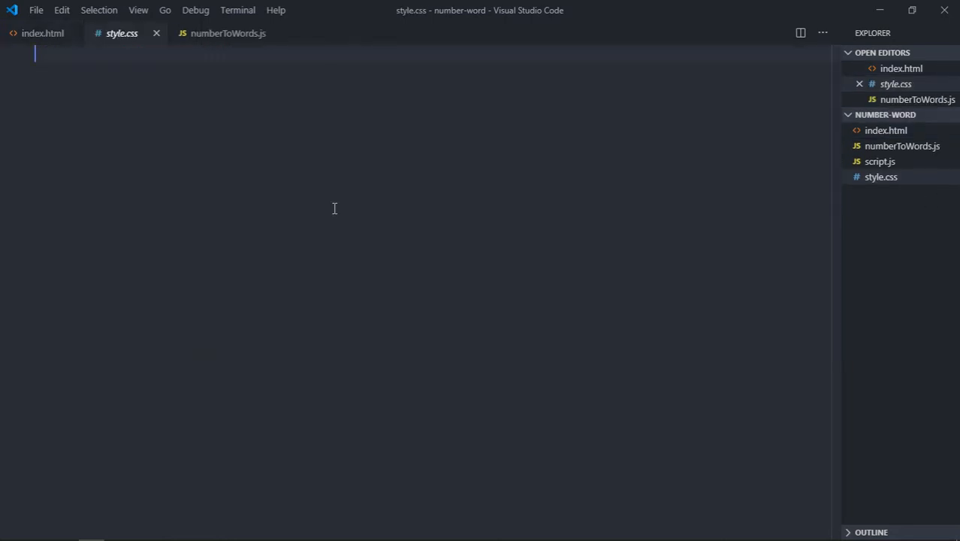
pyautogui.write('.container {')
pyautogui.write('di')
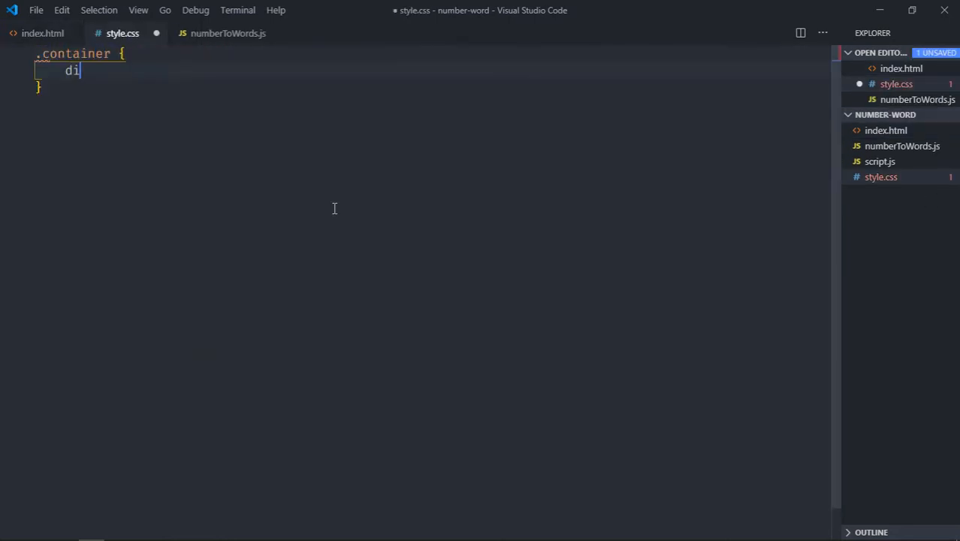
pyautogui.write('splay: flex;')
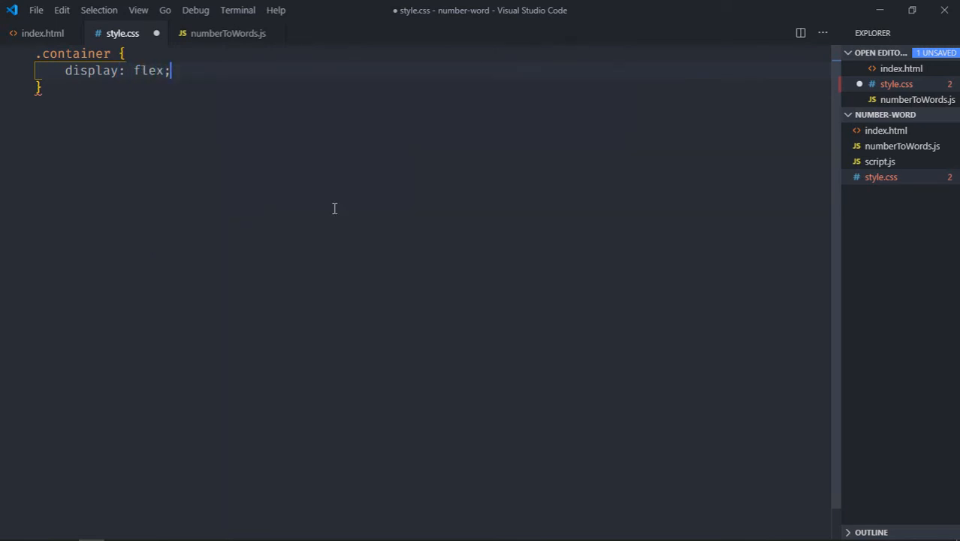
pyautogui.write('flex-direction: column;')
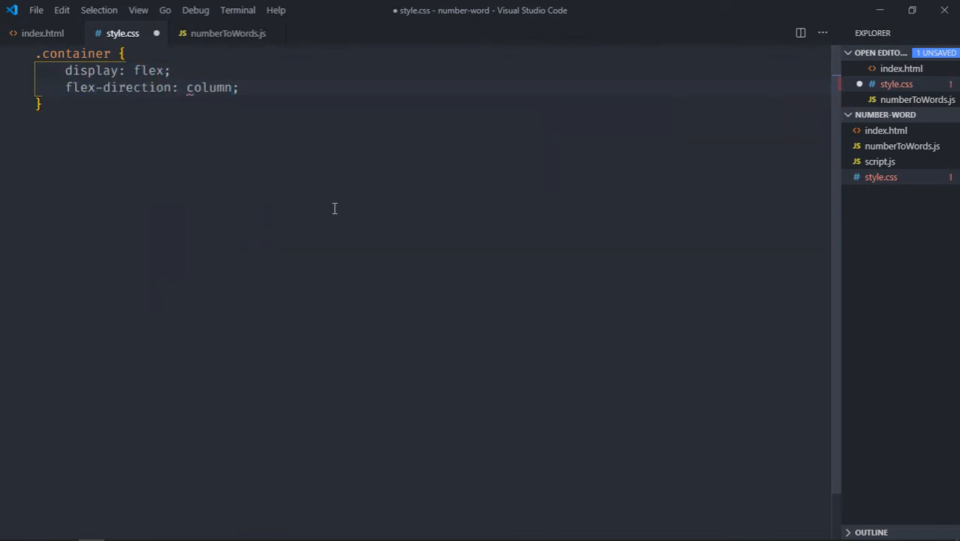
pyautogui.write('align-items: center;')
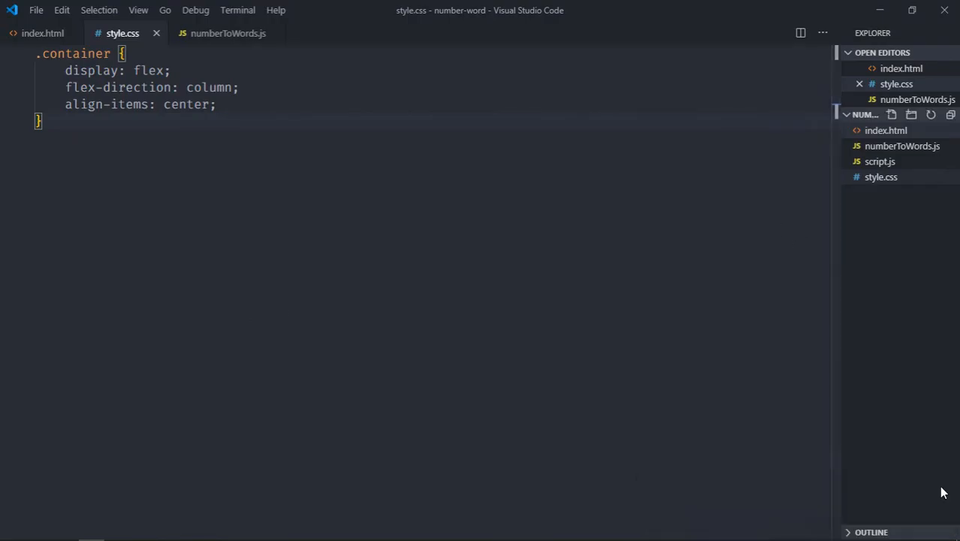
# Step: Declare btnConvet and input via document.querySelector for 'button' and 'input' in script.js
pyautogui.click(880, 177)
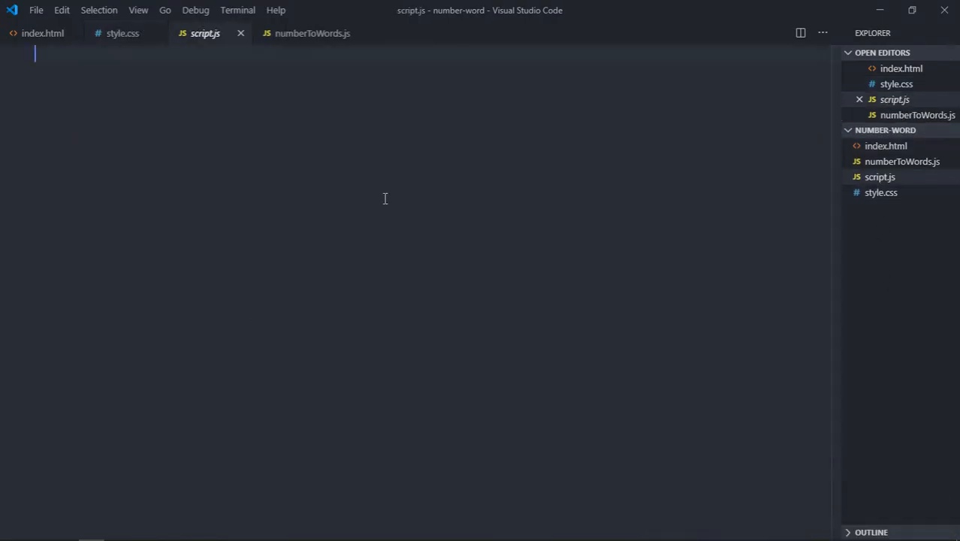
pyautogui.write('let btnConvet = documen')
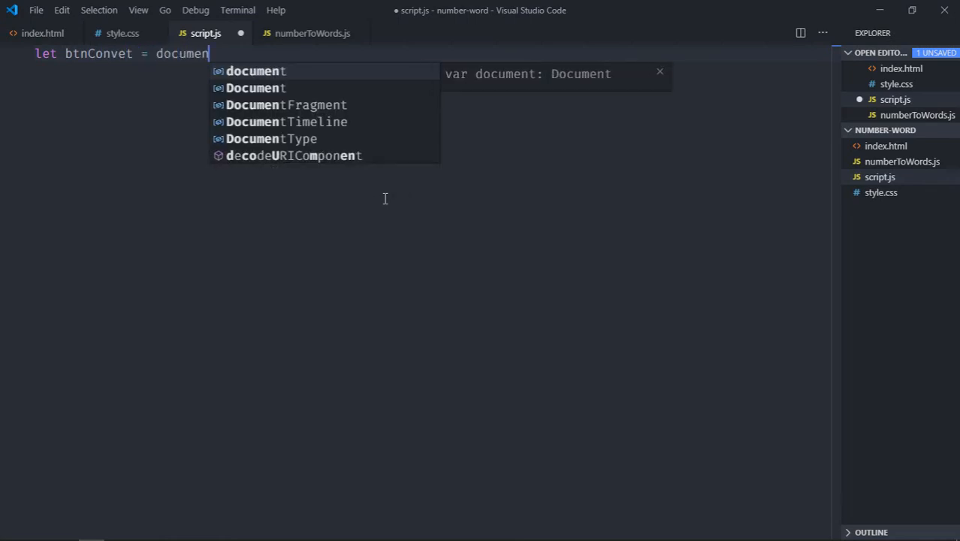
pyautogui.write(".querySelector('button');")
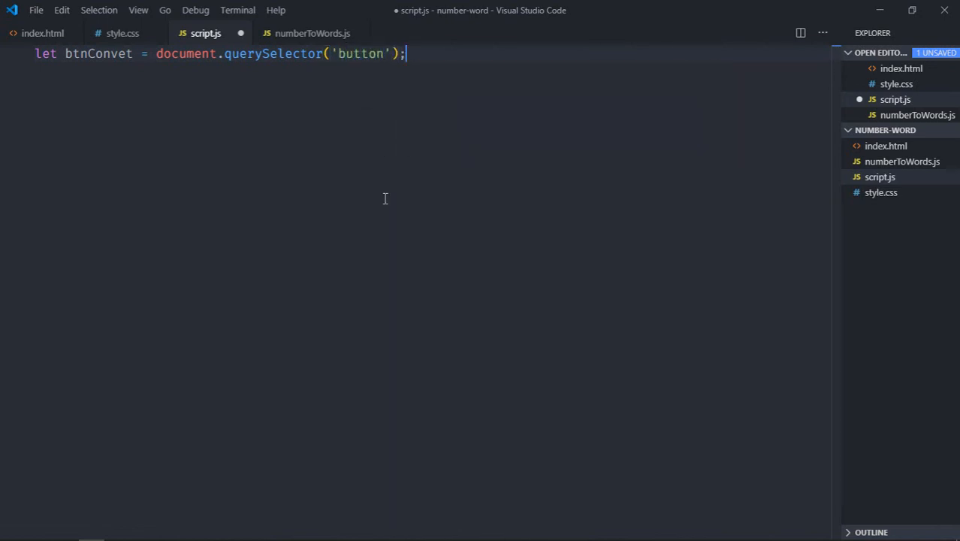
pyautogui.write('let input = document.querySelector(')
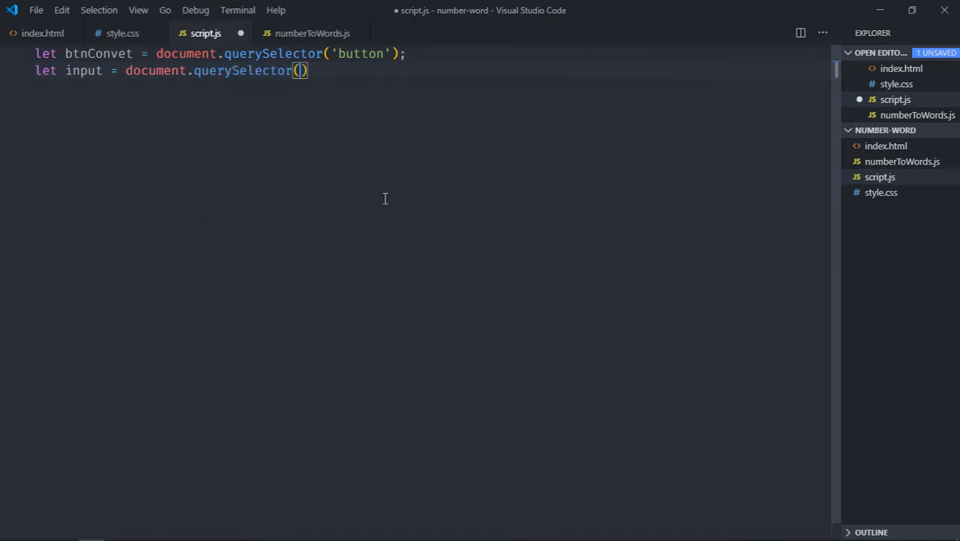
pyautogui.write("'input'")
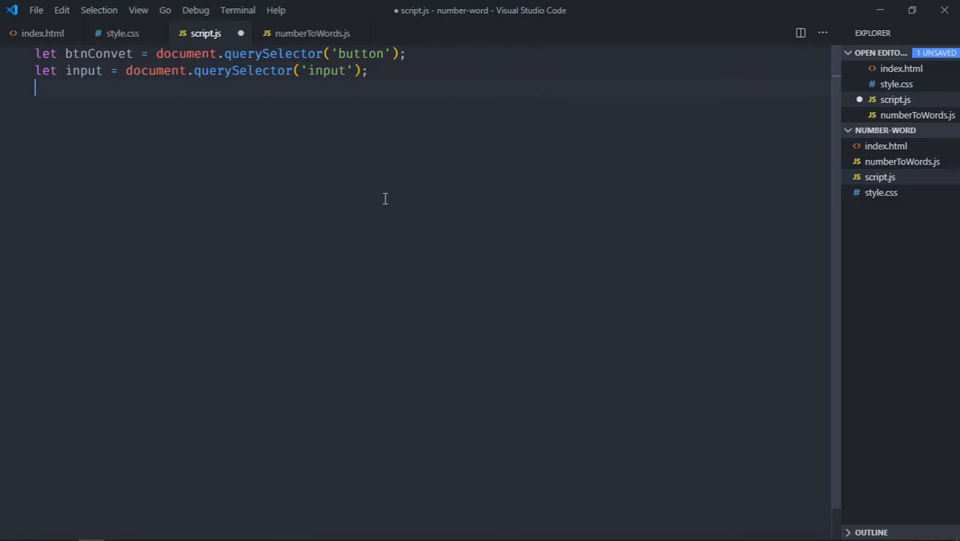
# Step: Declare output via document.querySelector('h1') and begin referencing the button
pyautogui.write('let output')
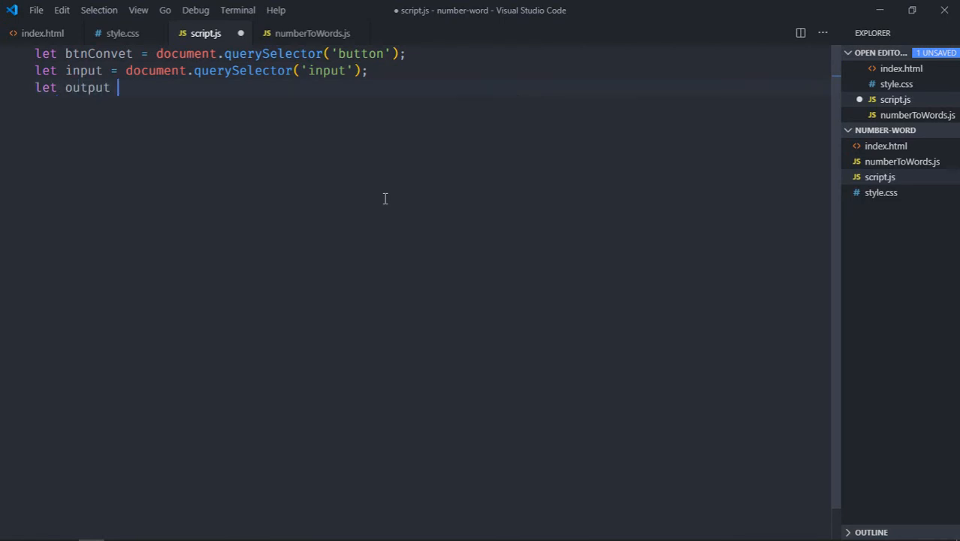
pyautogui.write('= document.querySelector(')
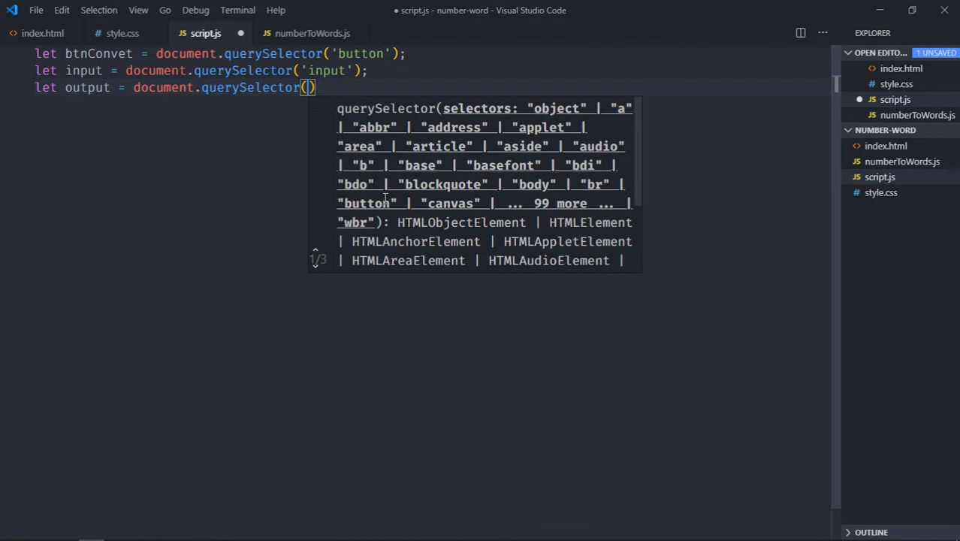
pyautogui.write("'h'")
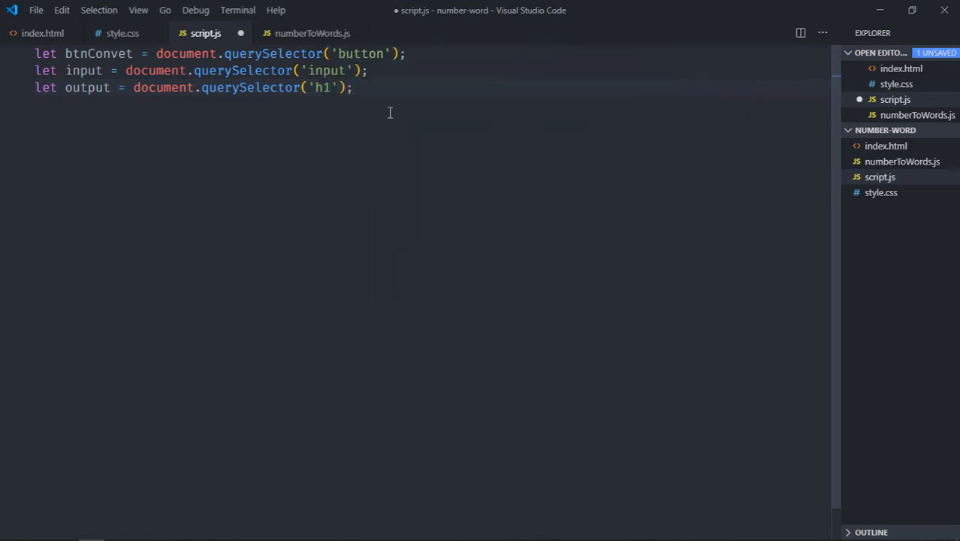
pyautogui.write('btn')
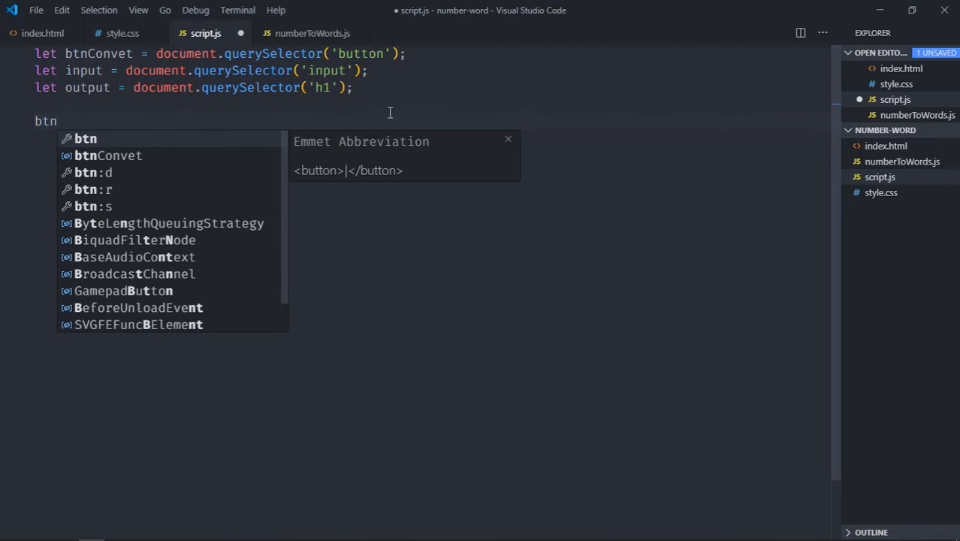
# Step: Write btnConvet's click listener setting output.innerText to numberToWords of input.value
pyautogui.write('Convet.addEventListener')
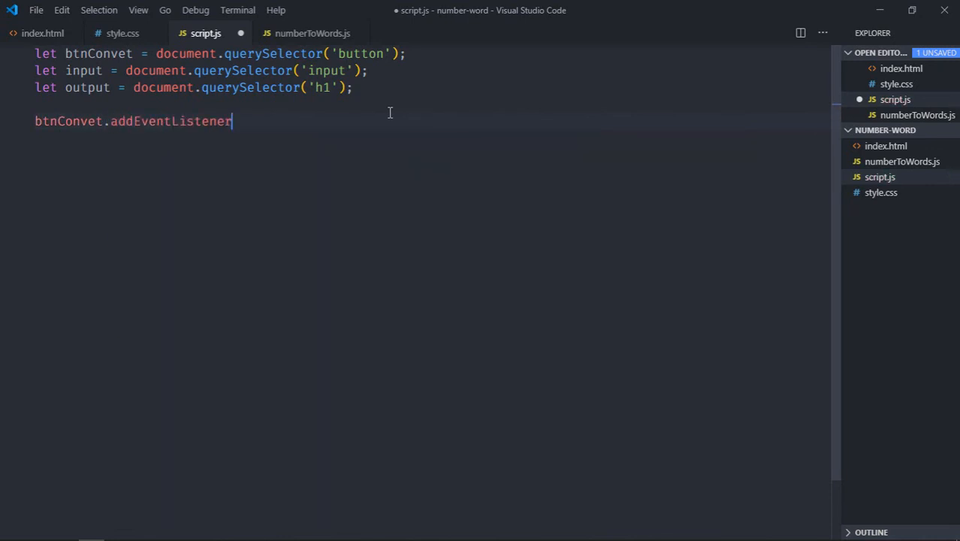
pyautogui.write("('click')")
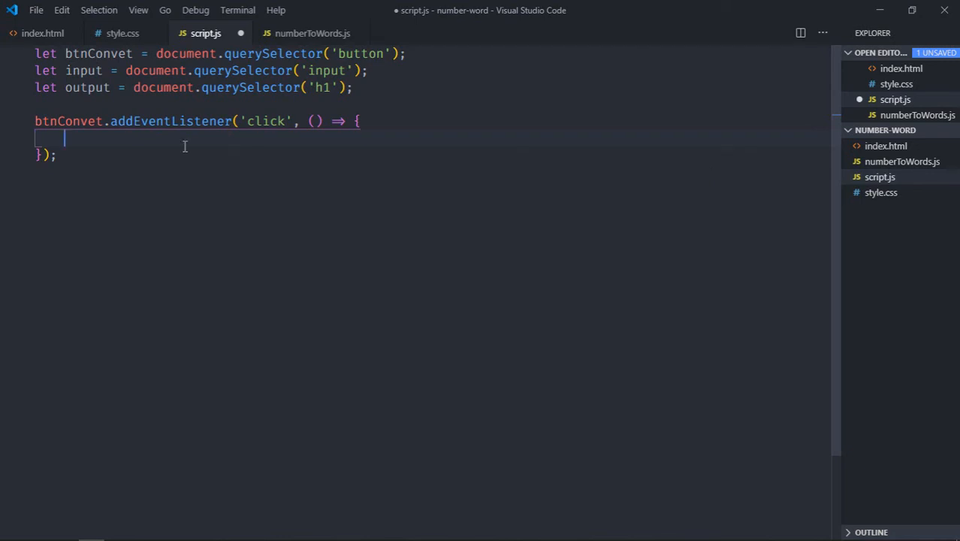
pyautogui.write('output.innerText = num')
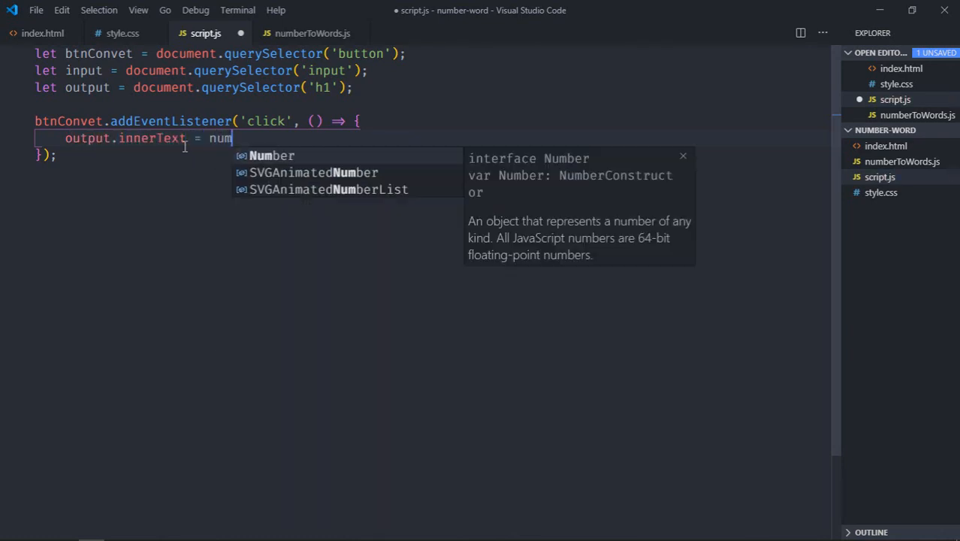
pyautogui.write('ber')
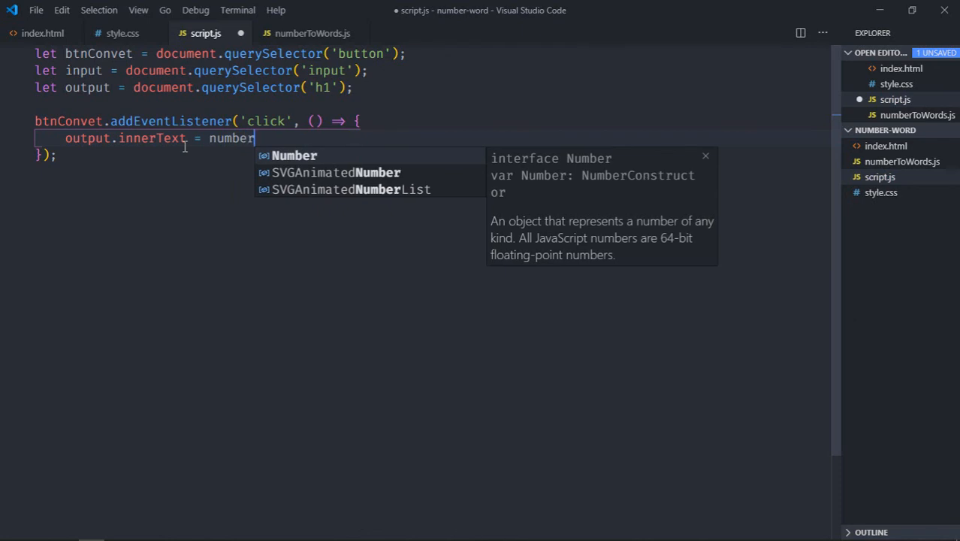
pyautogui.write('ToWord')
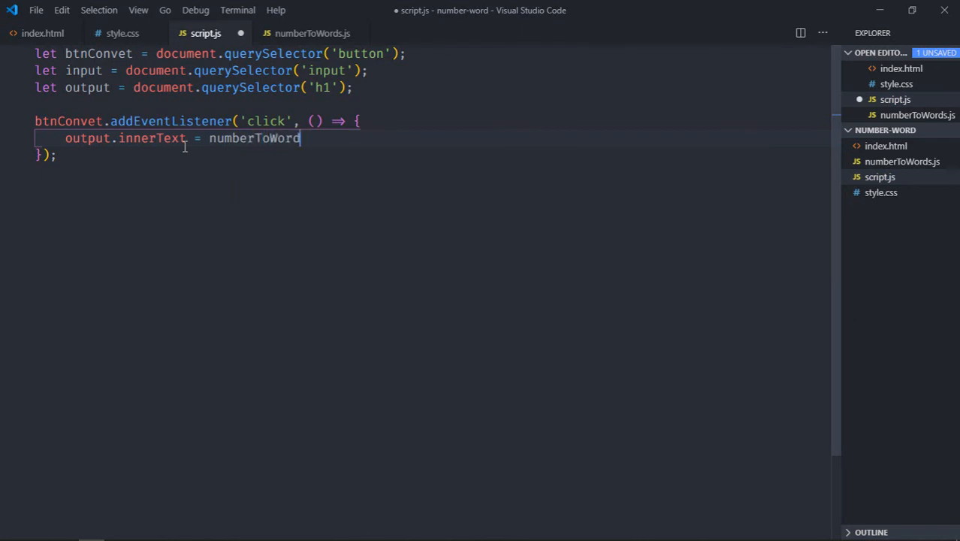
pyautogui.write('(input.v')
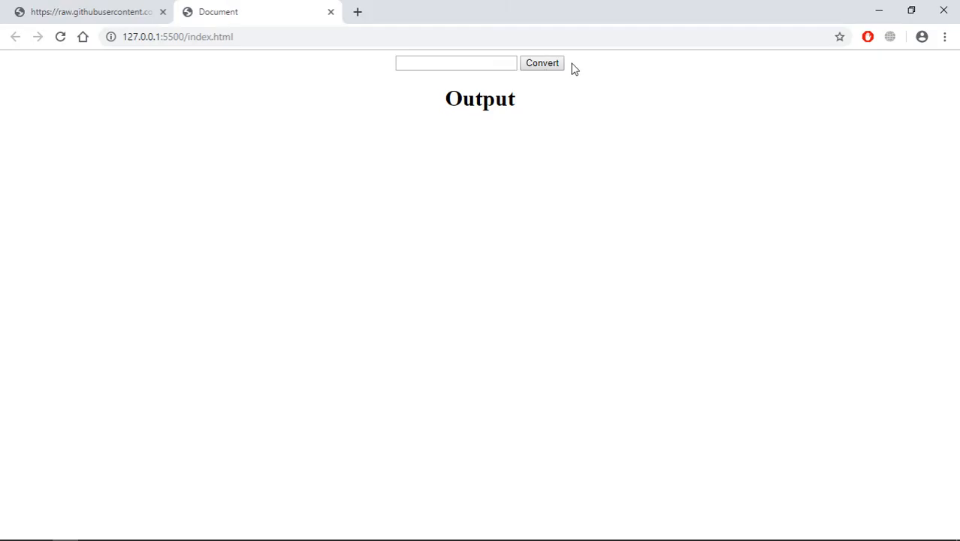
# Step: Enter 10 into the converter page's input field in Chrome
pyautogui.write('1')
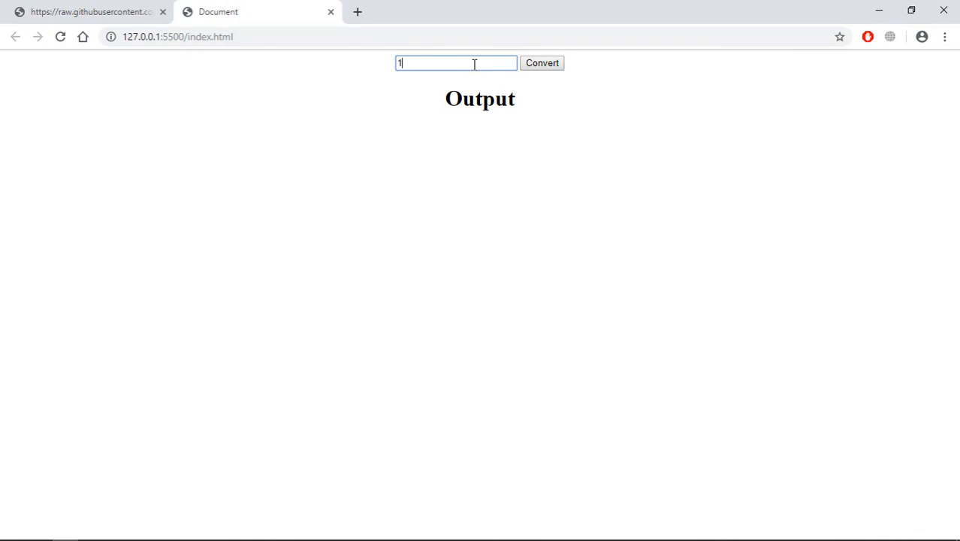
pyautogui.write('0')
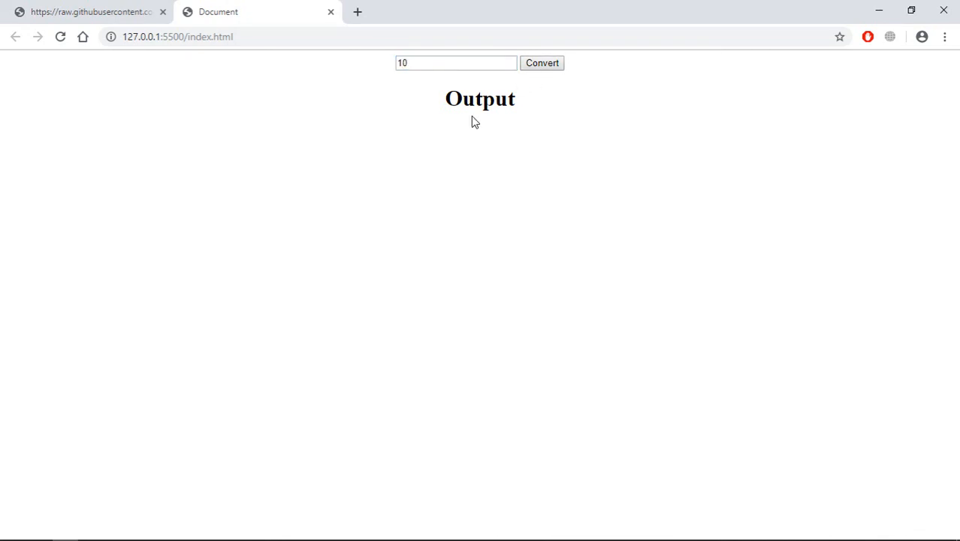
pyautogui.moveTo(224, 383)
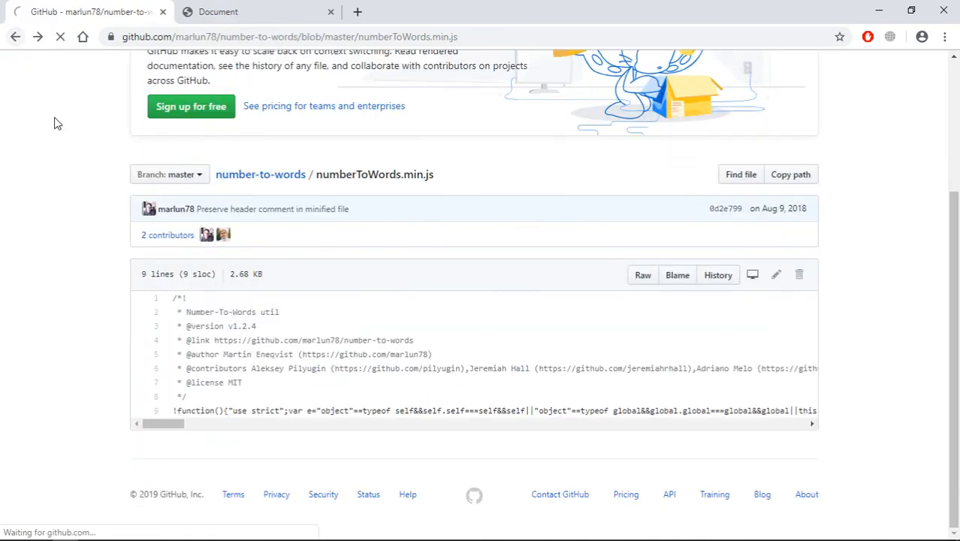
# Step: Review the README's toWords usage and highlight the note about the numberToWords browser global
pyautogui.click(260, 175)
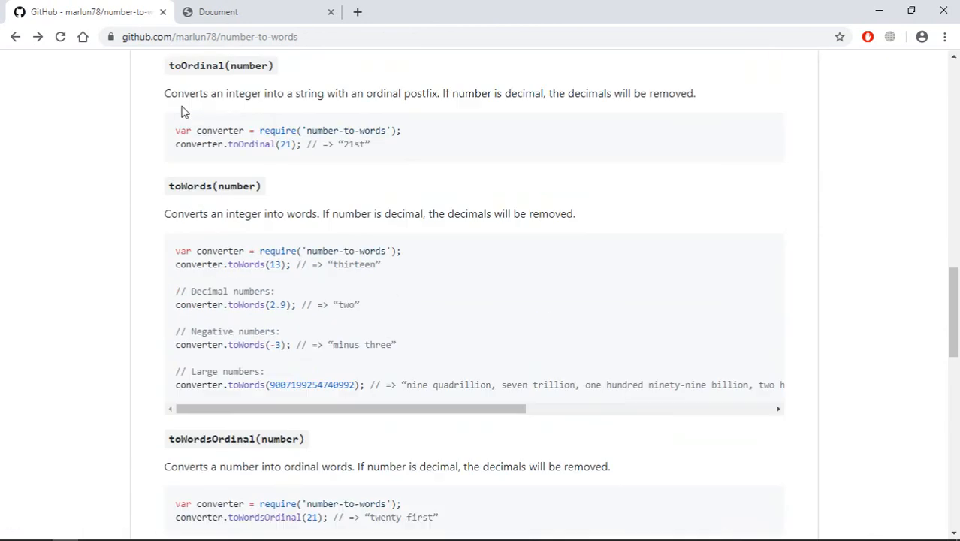
pyautogui.scroll(-3)
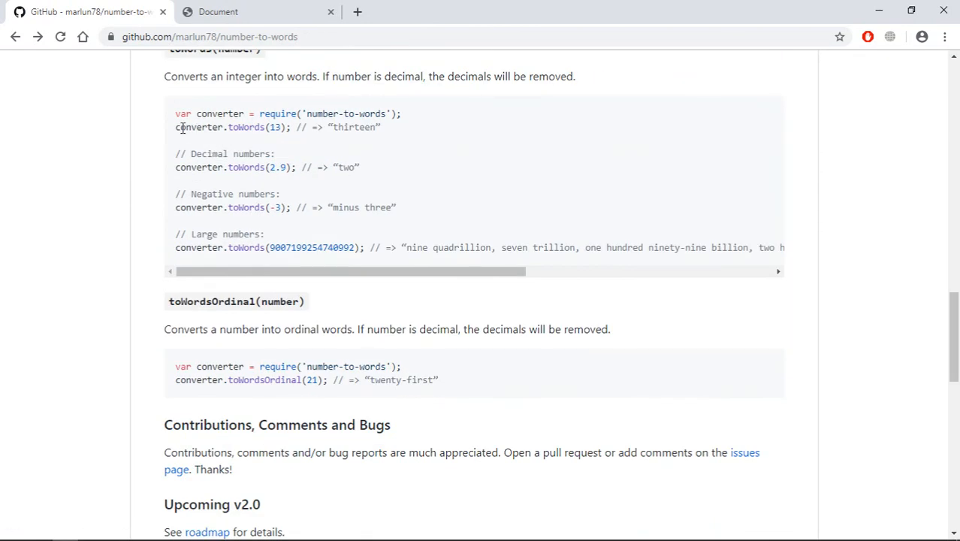
pyautogui.scroll(-3)
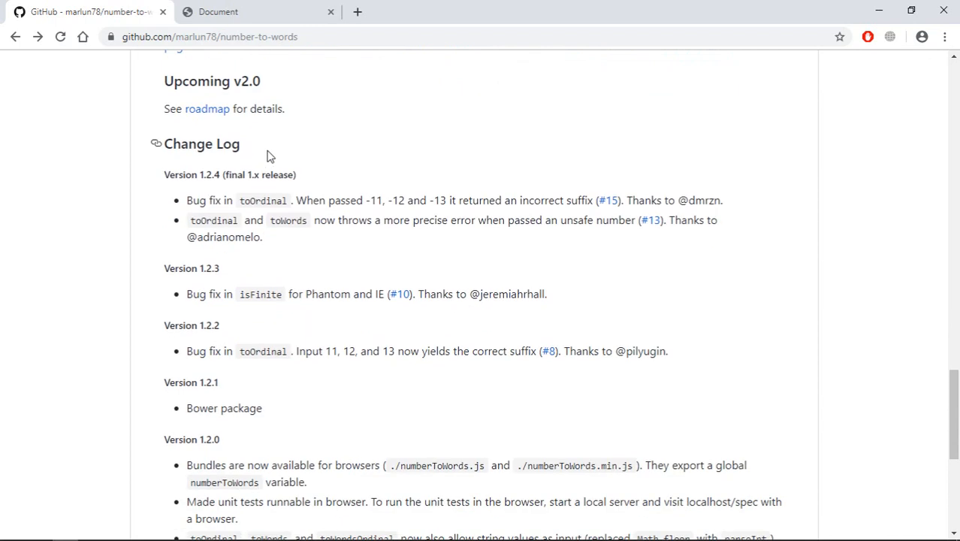
pyautogui.scroll(-3)
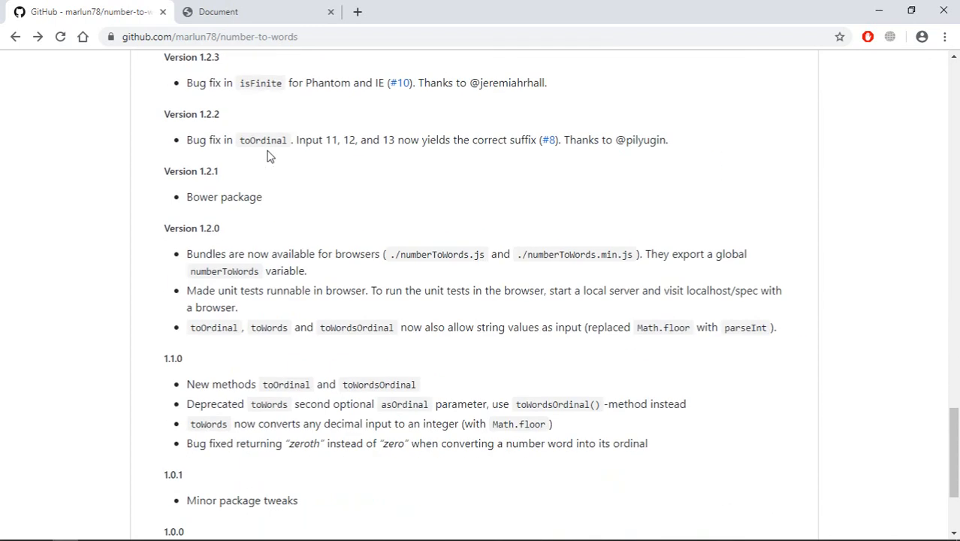
pyautogui.moveTo(712, 253)
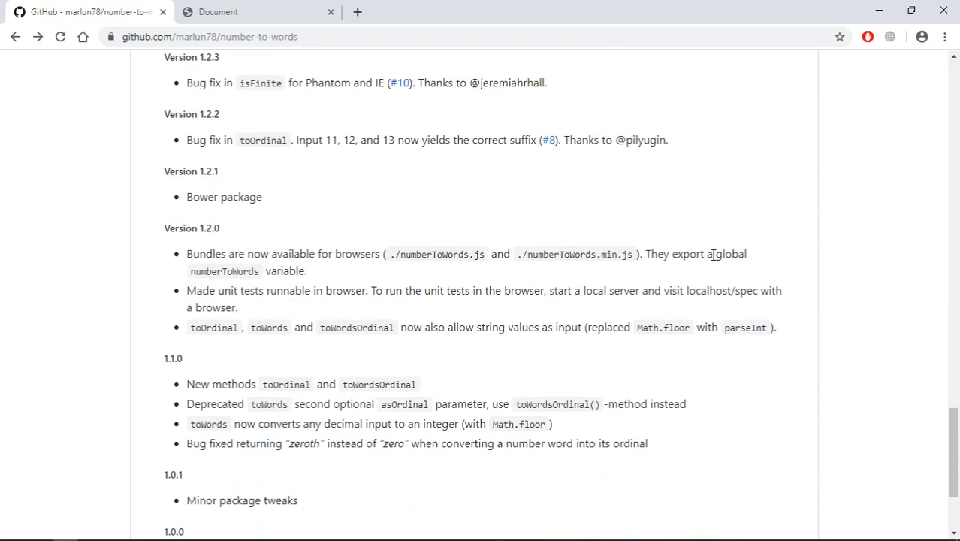
pyautogui.moveTo(712, 254); pyautogui.dragTo(306, 270)
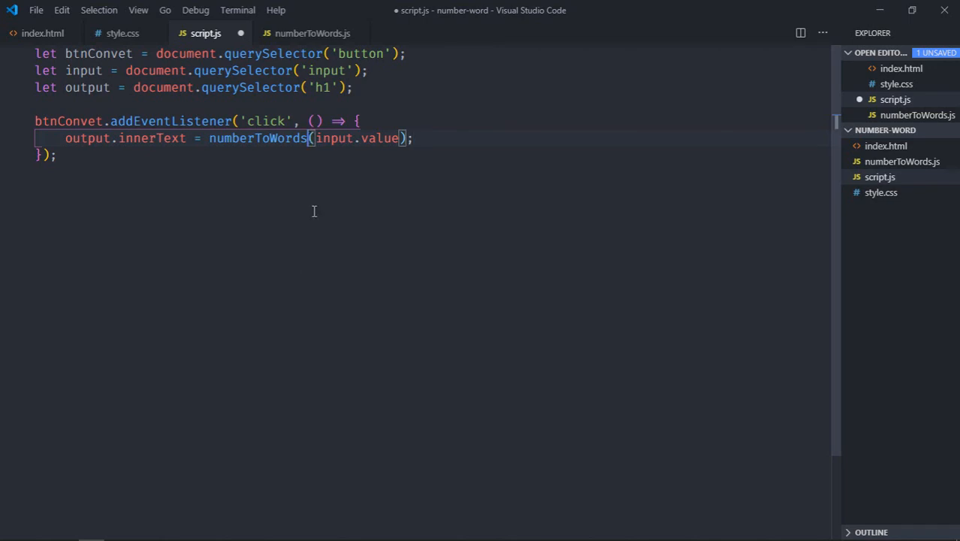
# Step: Change the call to numberToWords.toWords(input.value) in the click handler
pyautogui.write('.toWord')
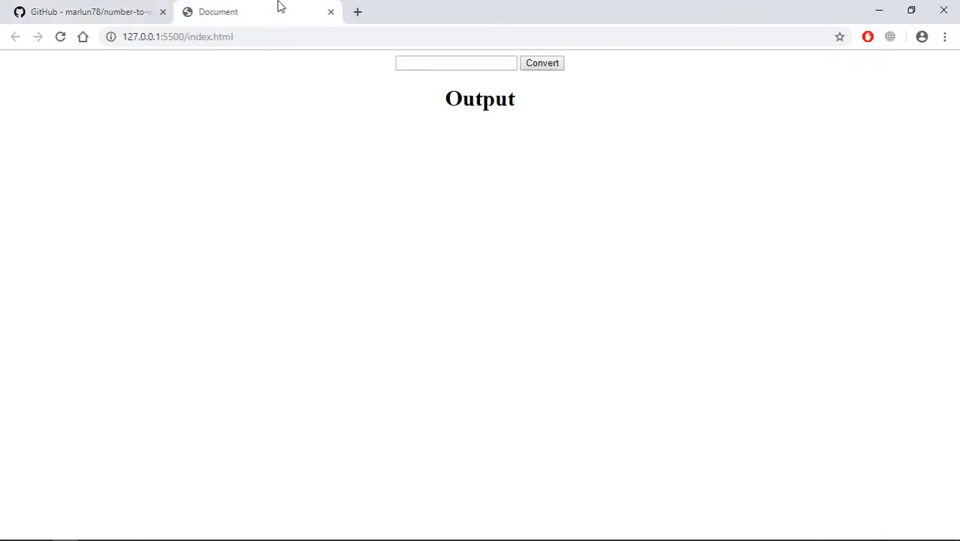
# Step: Convert 10 to "ten" and 6582458 to "six million, five hundred eighty-two thousand, four hundred fifty-eight"
pyautogui.write('10')
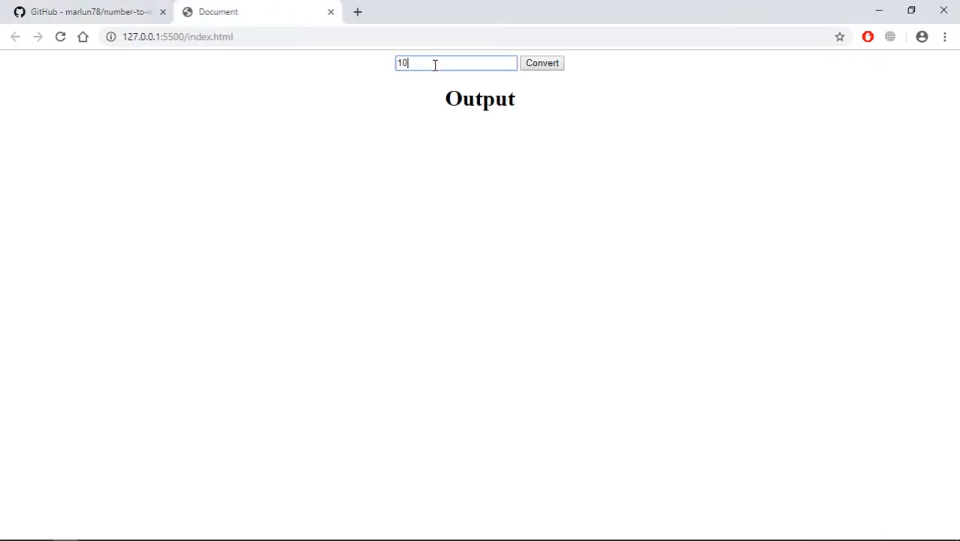
pyautogui.click(541, 63)
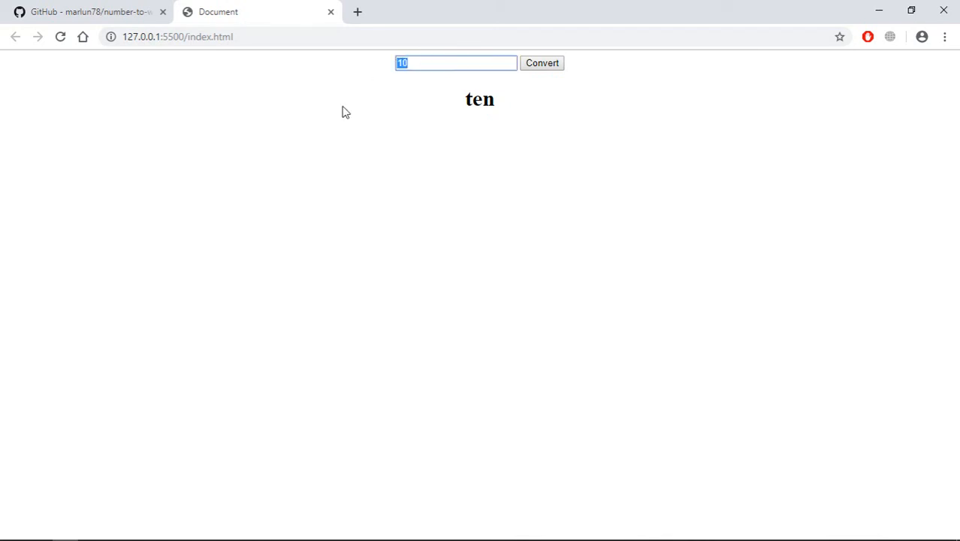
pyautogui.write('6582458')
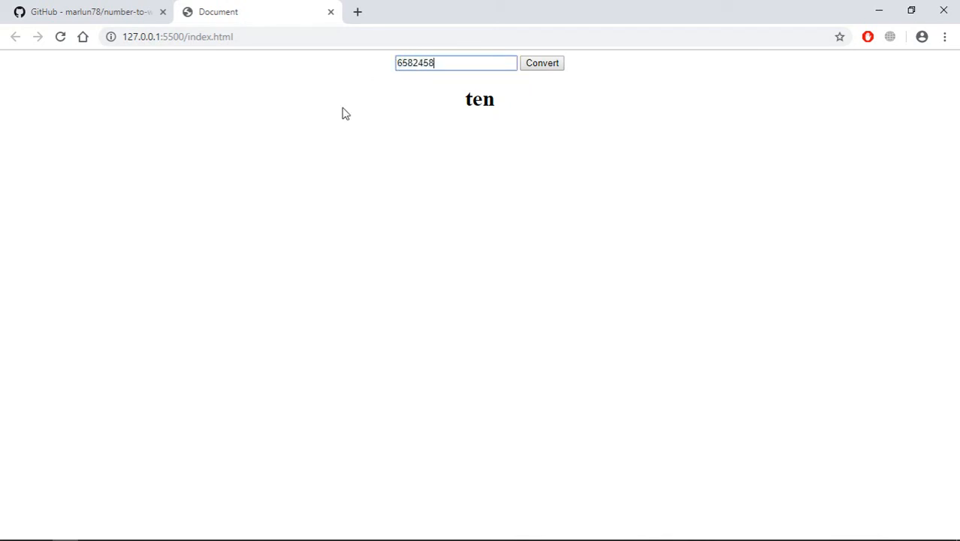
pyautogui.click(541, 63)
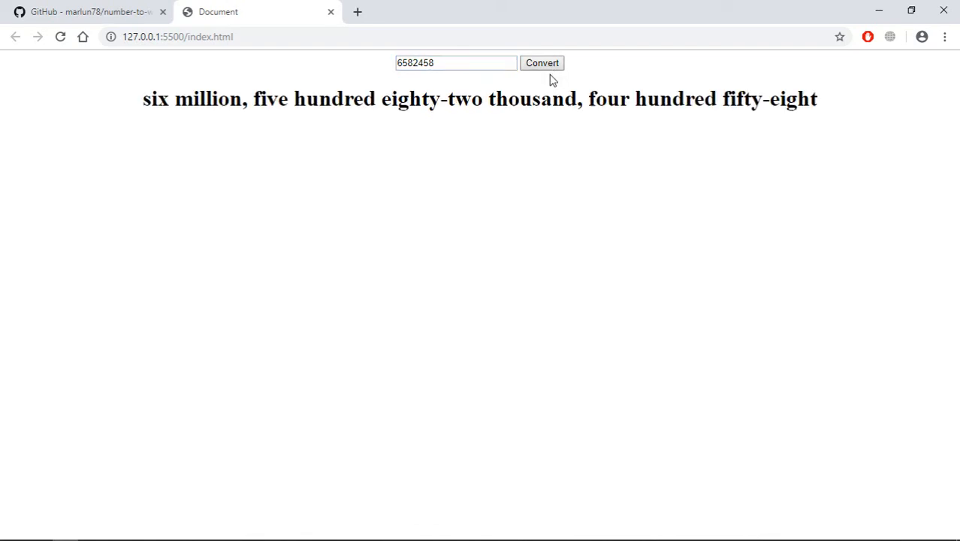
pyautogui.moveTo(355, 164)
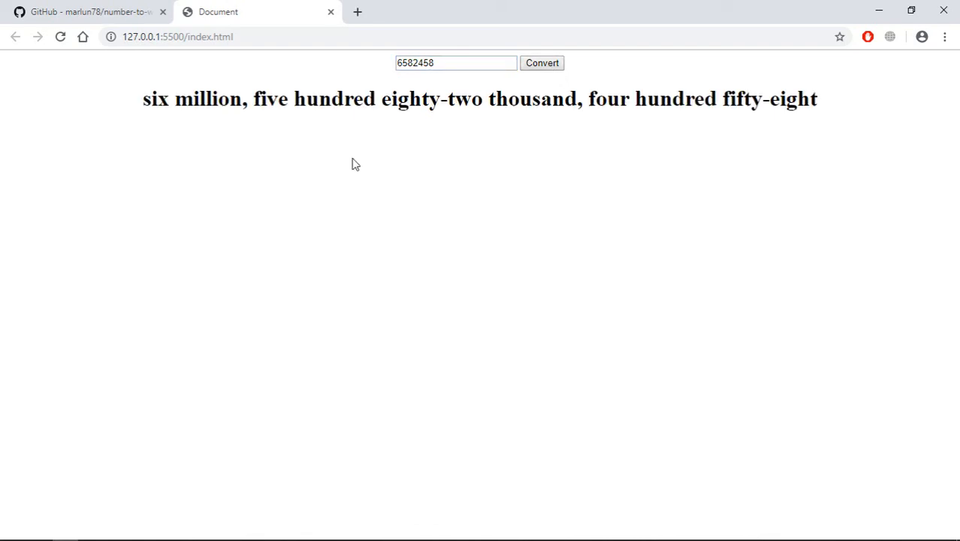